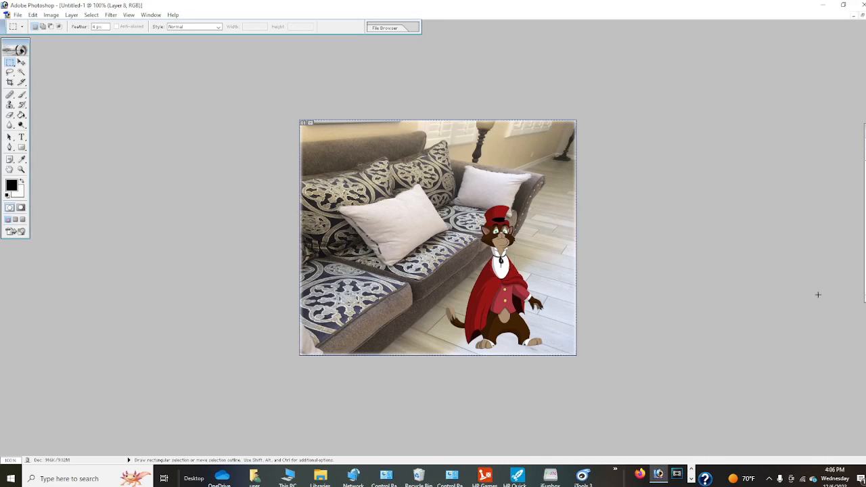
mouse_move(856, 260)
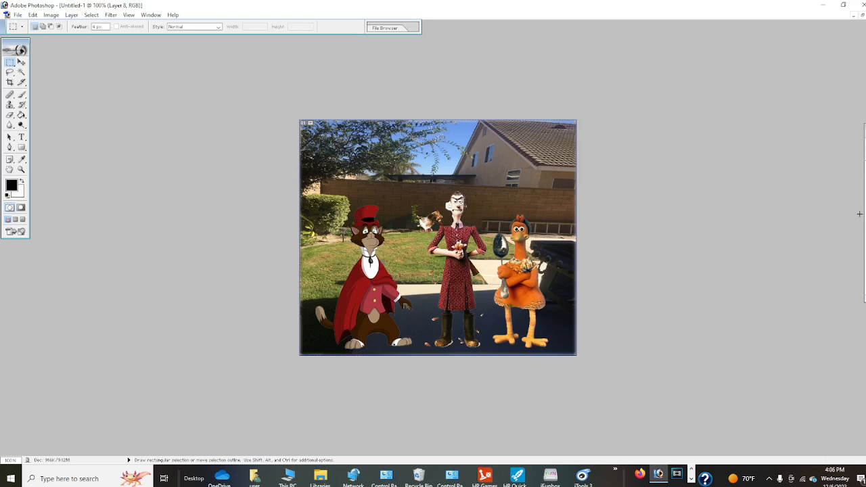
mouse_move(857, 212)
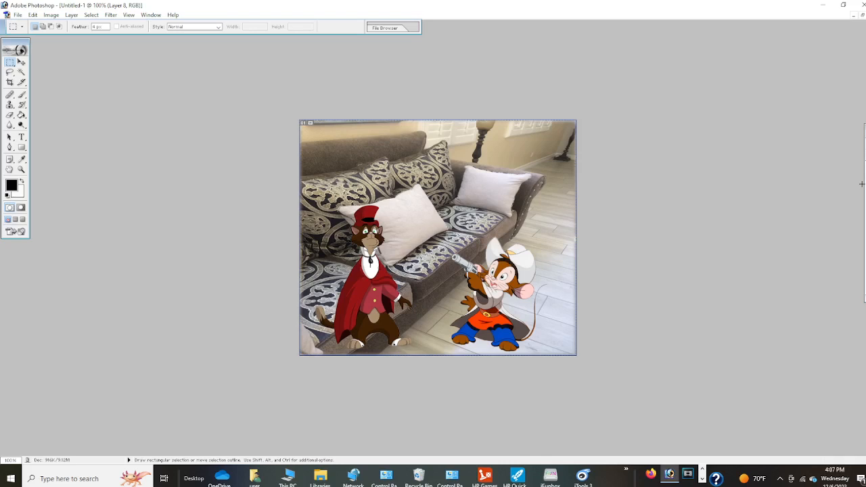
mouse_move(849, 179)
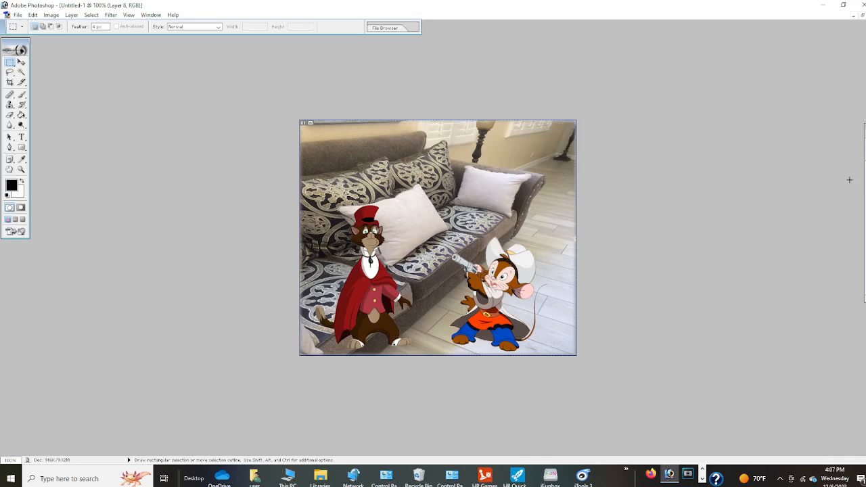